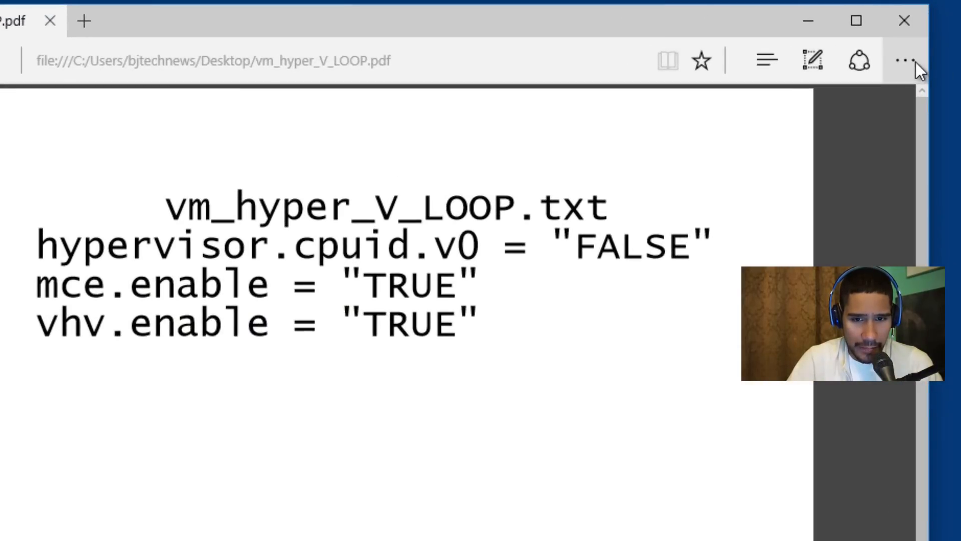
- Select 'hypervisor' in the vm_hyper_V_LOOP PDF to show its Ask Cortana menu
click(905, 60)
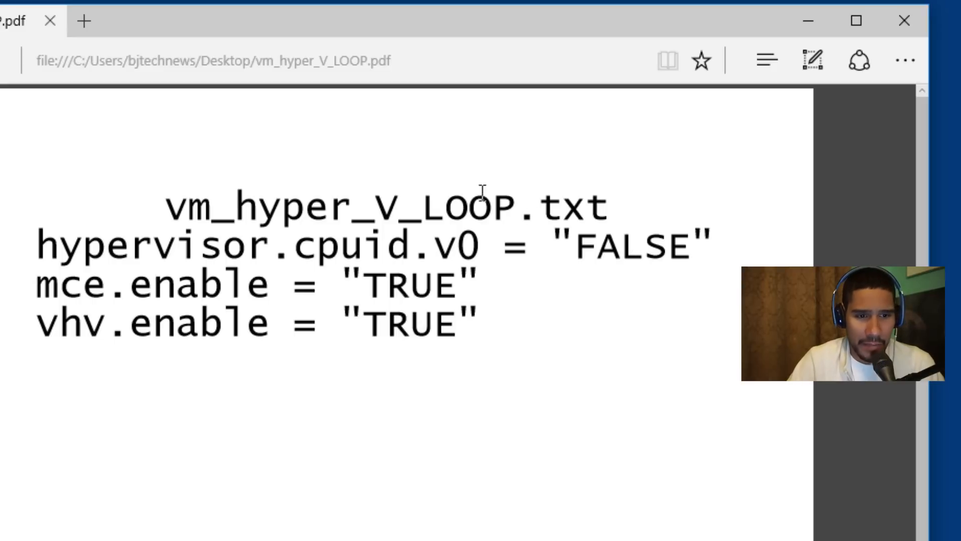
mouse_move(269, 242)
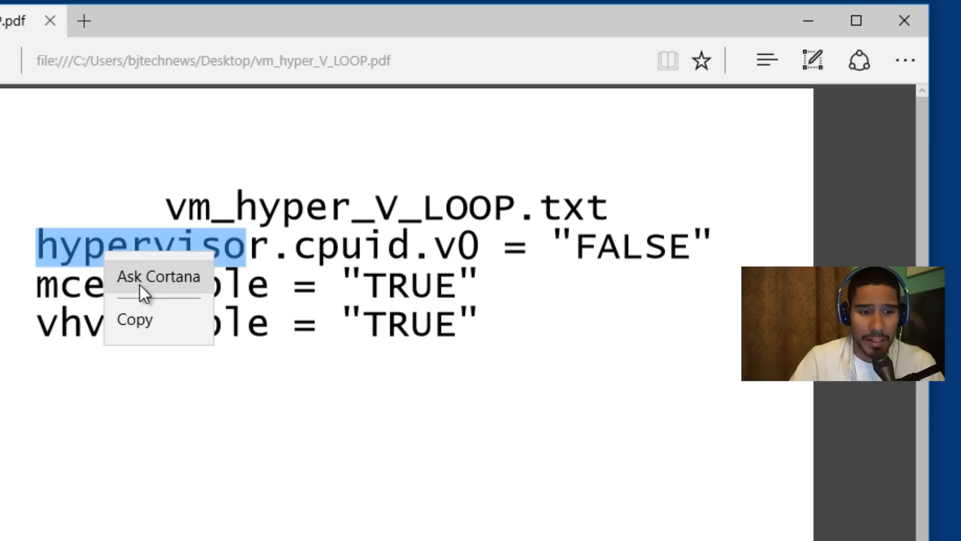
- Ask Cortana to define 'hypervisor', then close the Edge PDF window
click(158, 276)
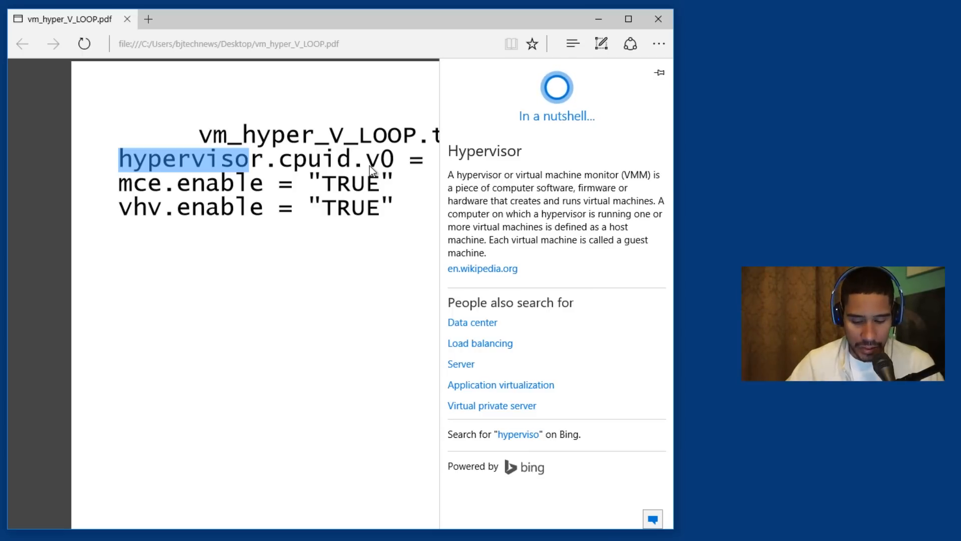
click(657, 19)
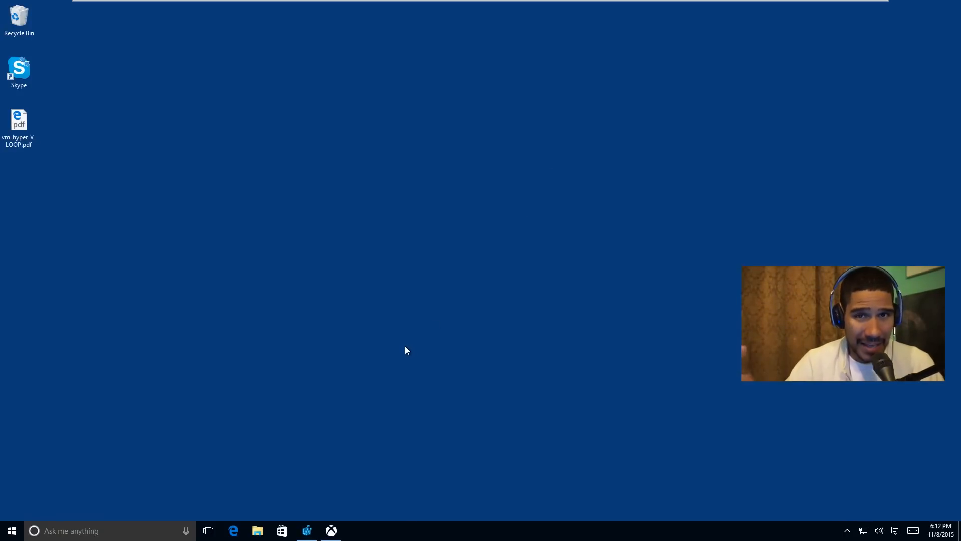
mouse_move(911, 515)
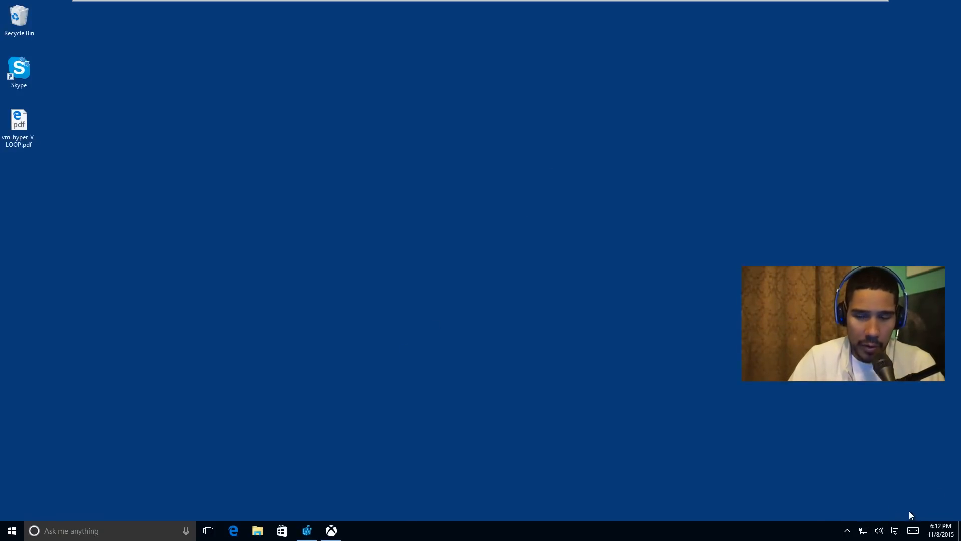
mouse_move(512, 496)
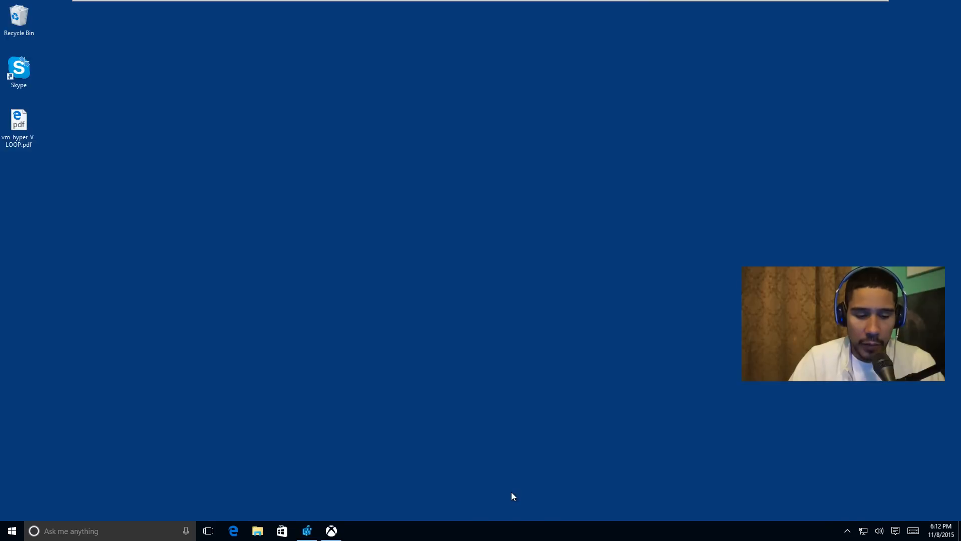
mouse_move(282, 515)
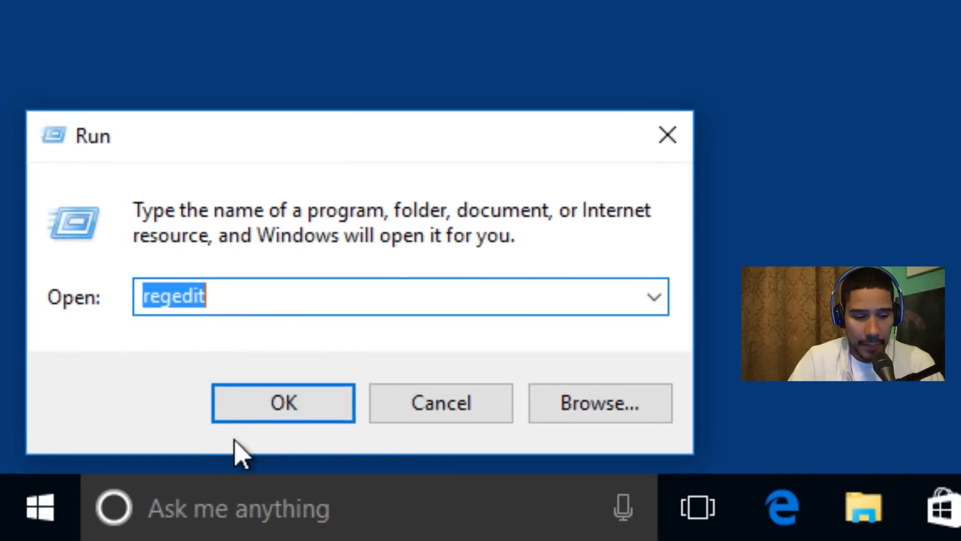
- Launch regedit and browse to SOFTWARE\Microsoft\Windows NT\CurrentVersion to view build 10586
click(283, 401)
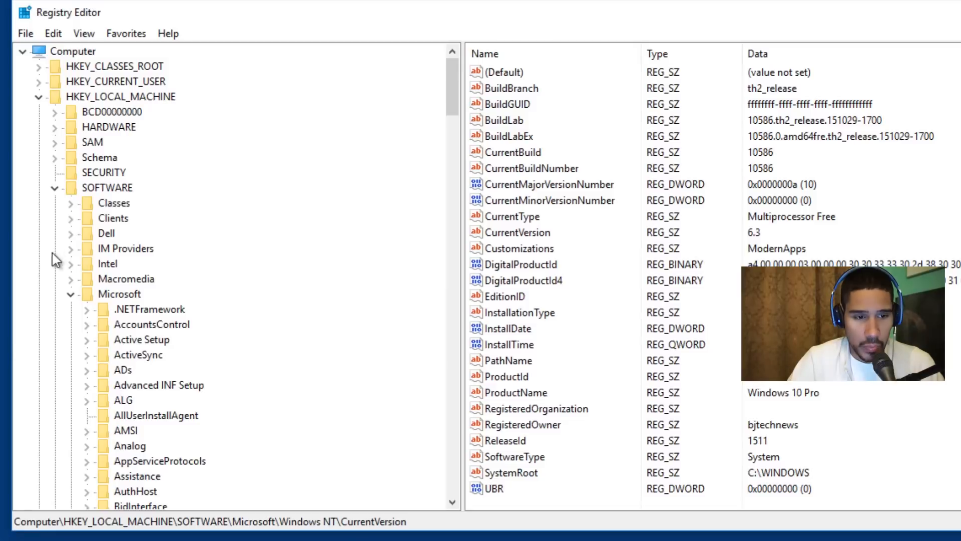
mouse_move(126, 112)
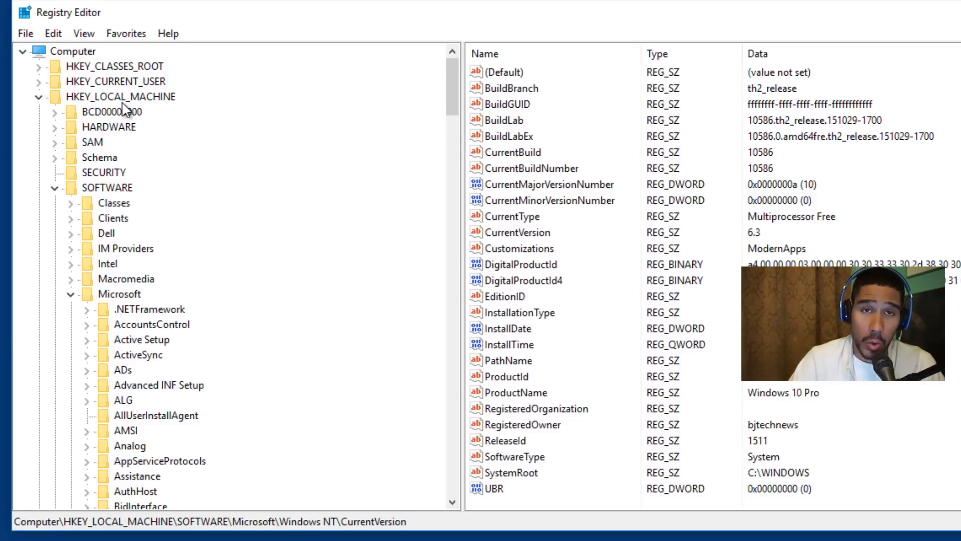
click(120, 294)
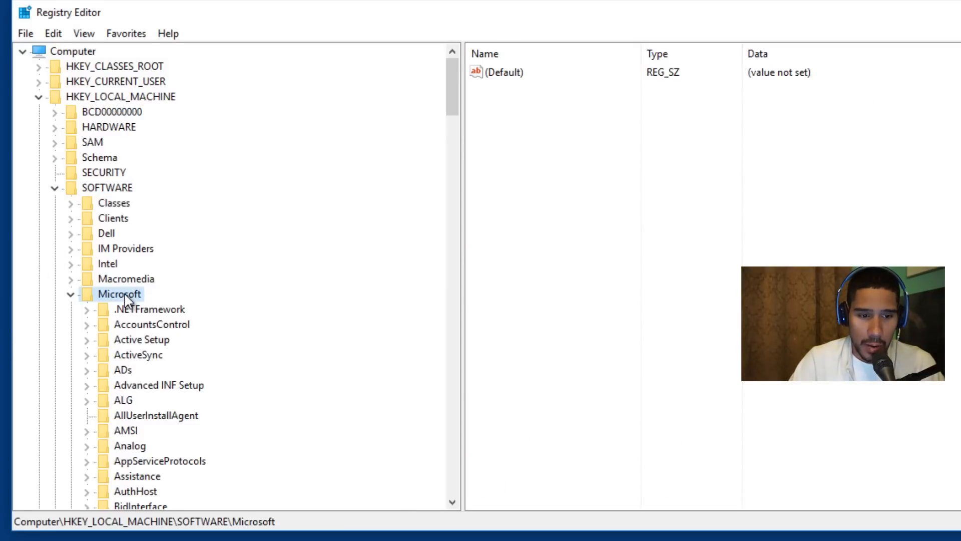
scroll(down, 3)
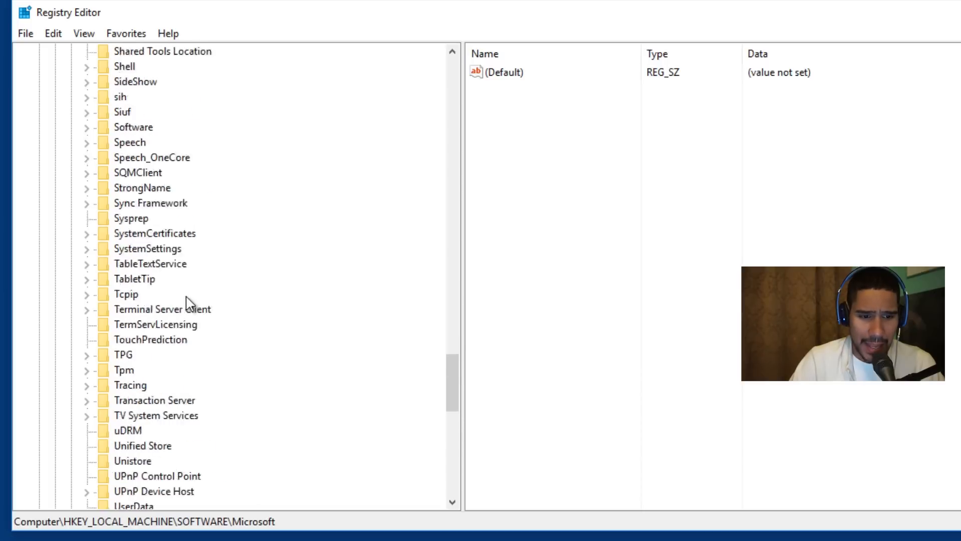
click(142, 339)
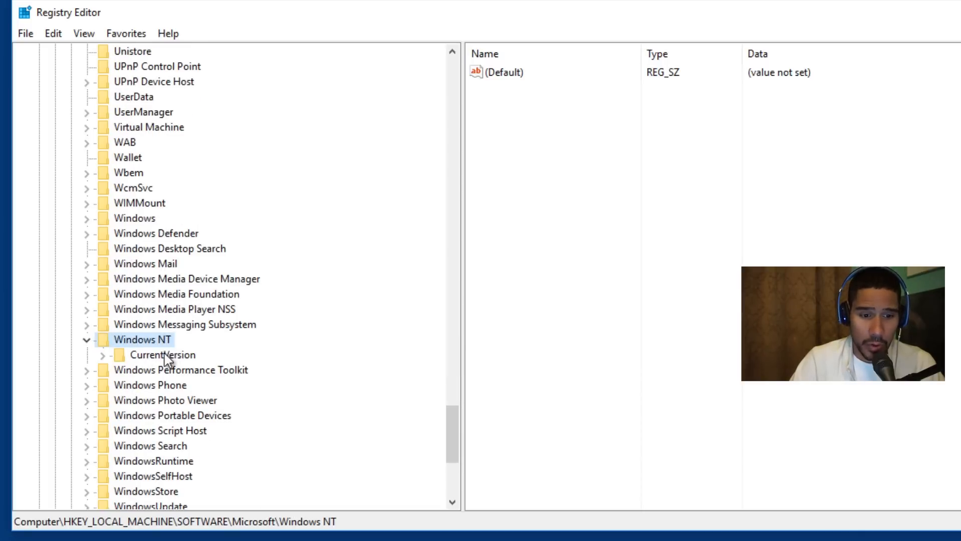
click(162, 354)
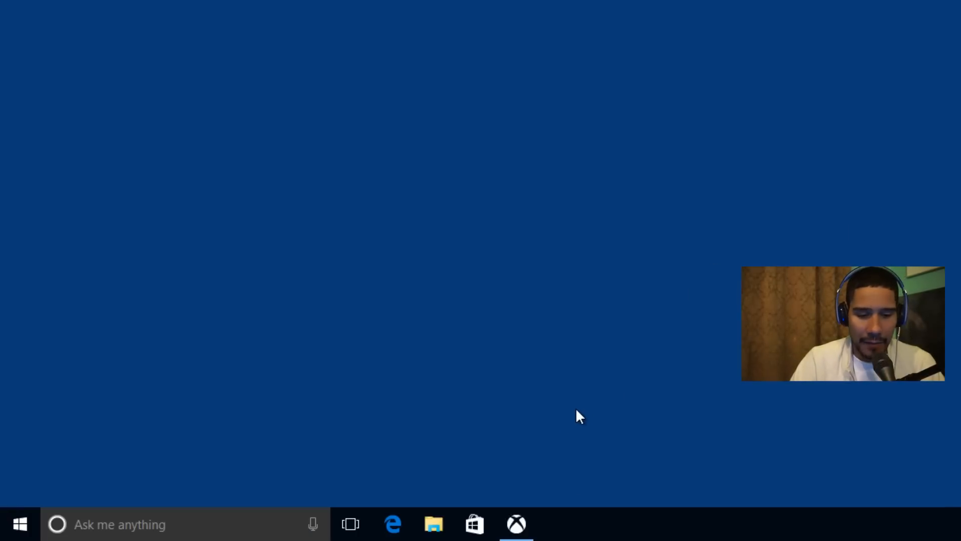
- Launch the Xbox app from the taskbar and show its General settings page
click(516, 524)
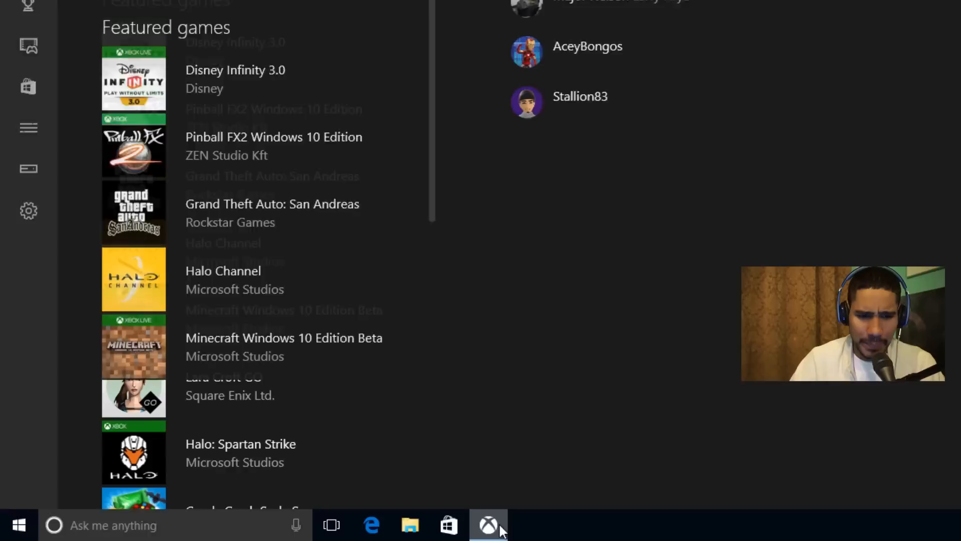
click(489, 524)
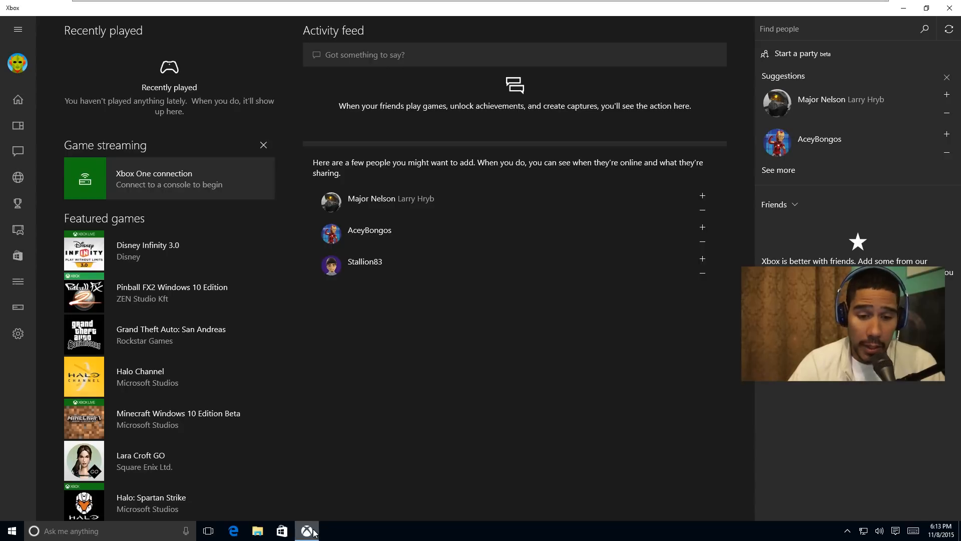
click(18, 334)
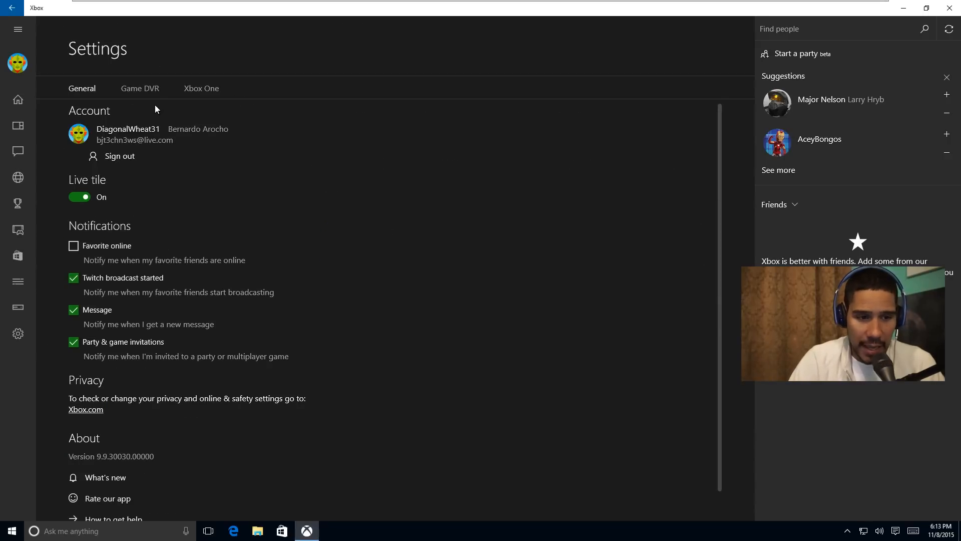
- Show the Game DVR settings: Videos\Captures folder, Standard quality, 128 Kbps audio
click(139, 88)
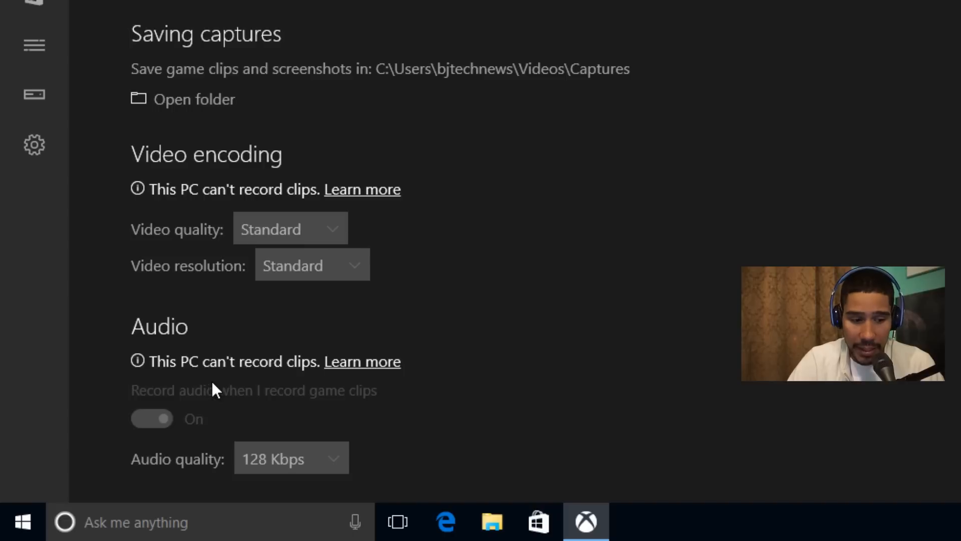
mouse_move(363, 409)
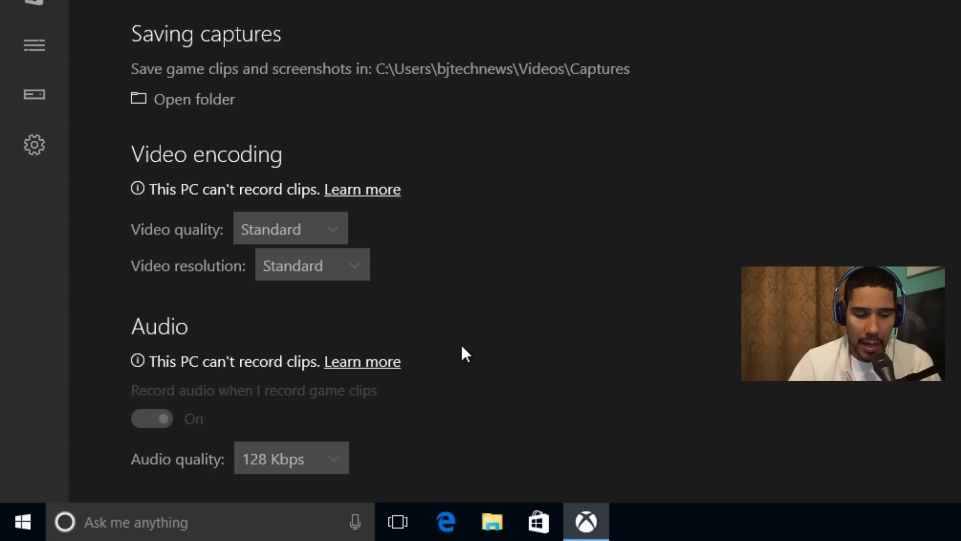
mouse_move(500, 350)
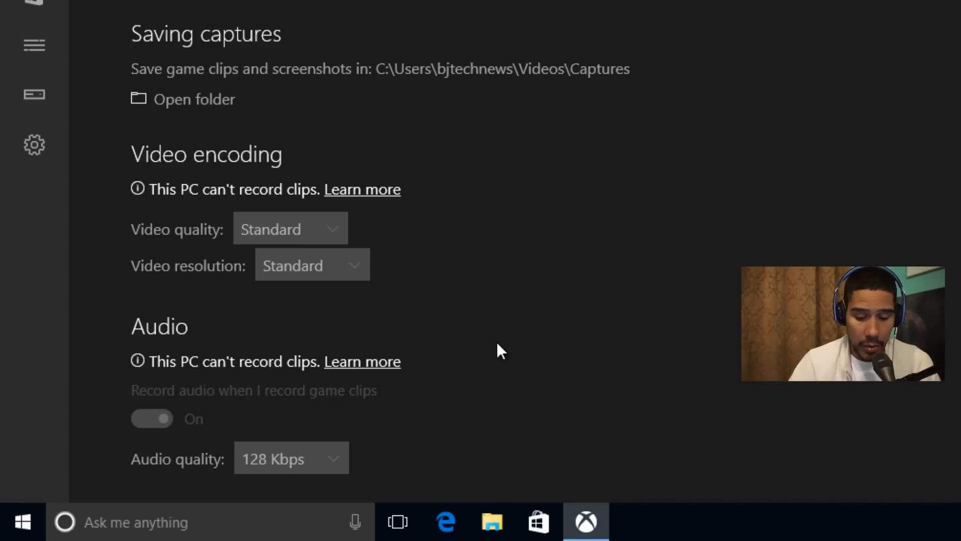